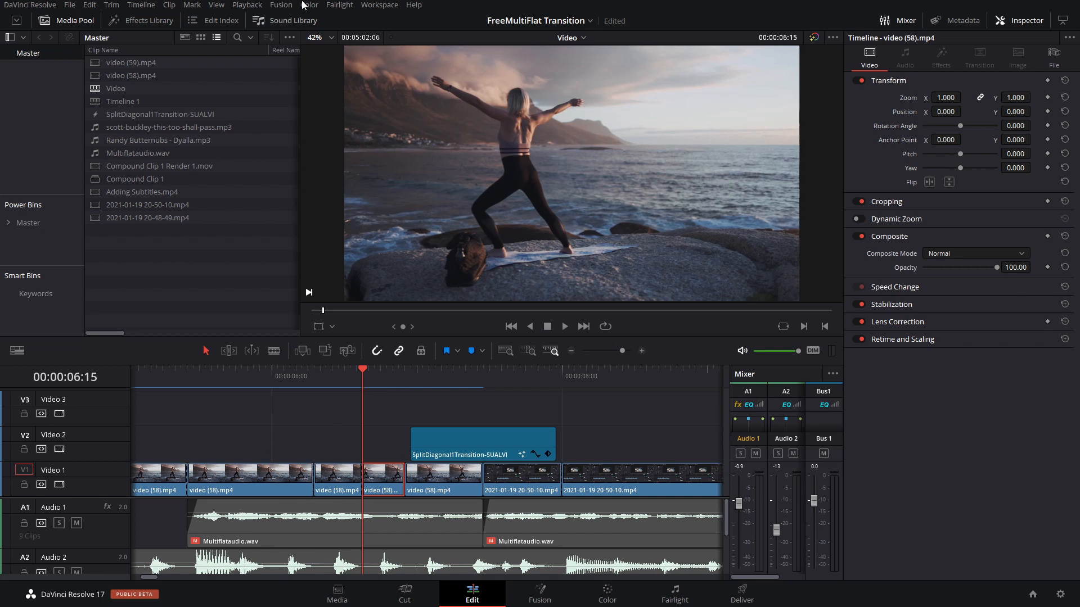
Step: Browse the Playback and Fusion menus, landing on Playback > Render Cache with User mode active
click(246, 4)
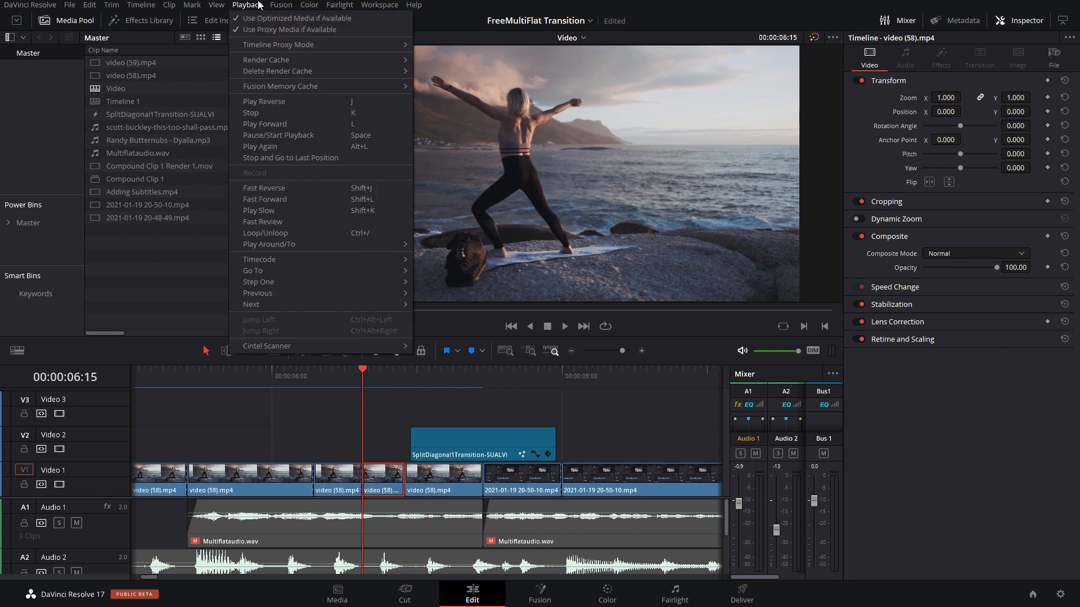
click(280, 5)
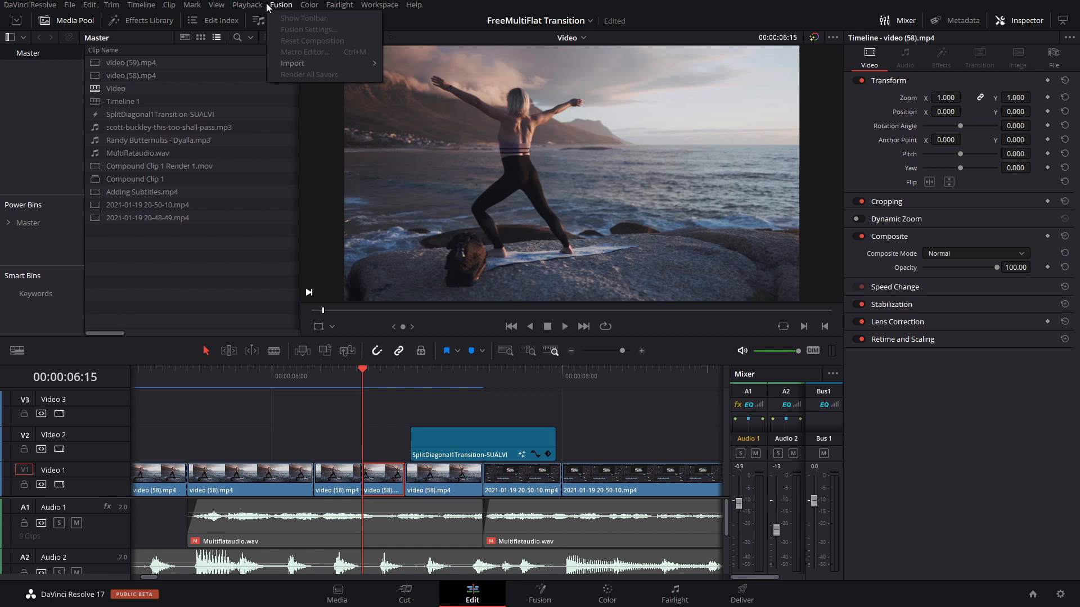
click(246, 4)
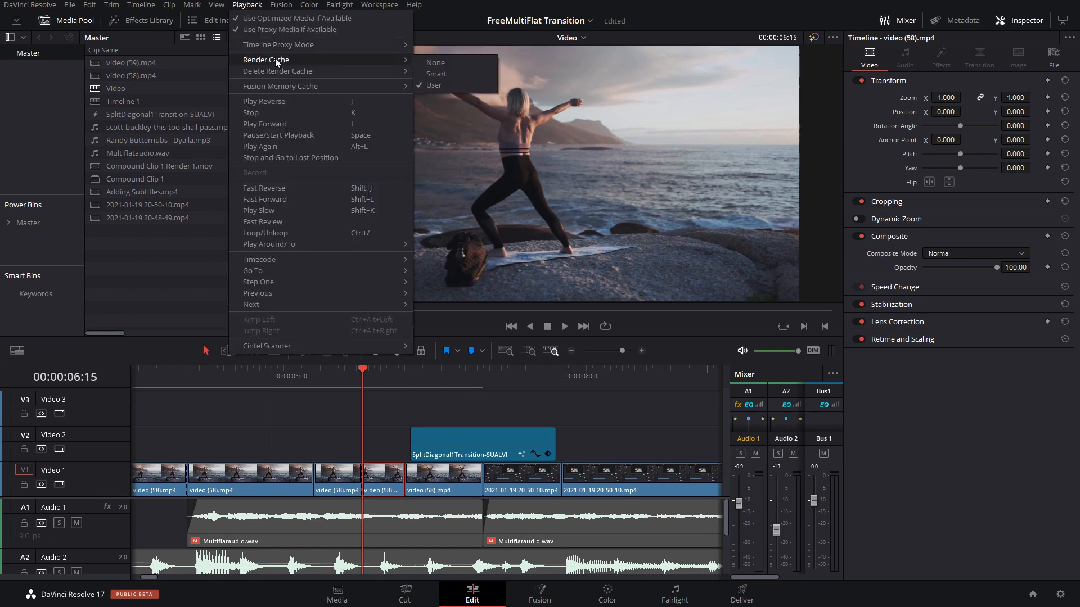
mouse_move(278, 44)
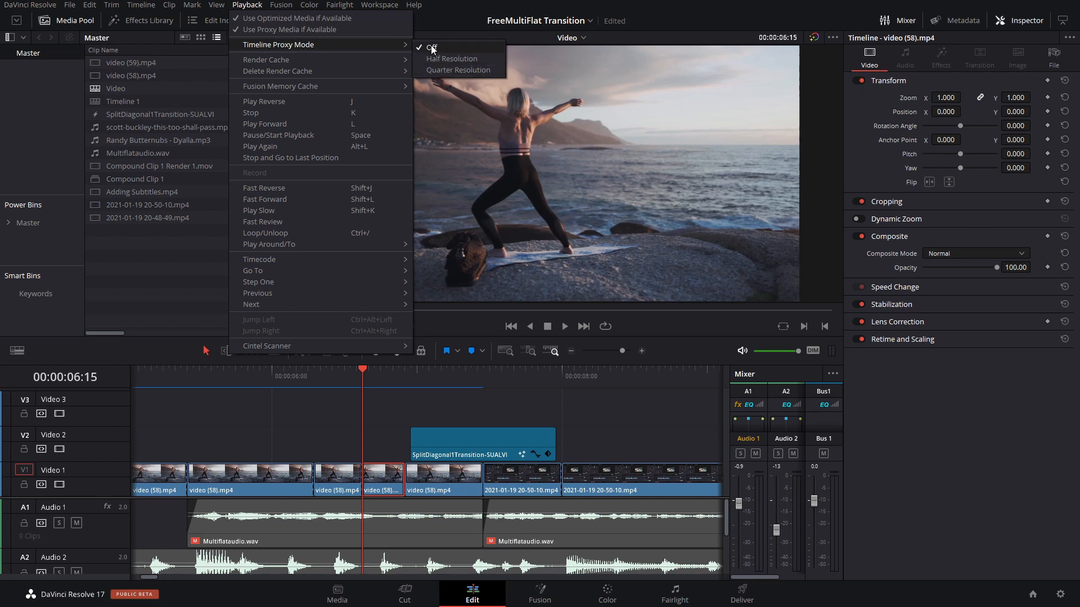
mouse_move(452, 58)
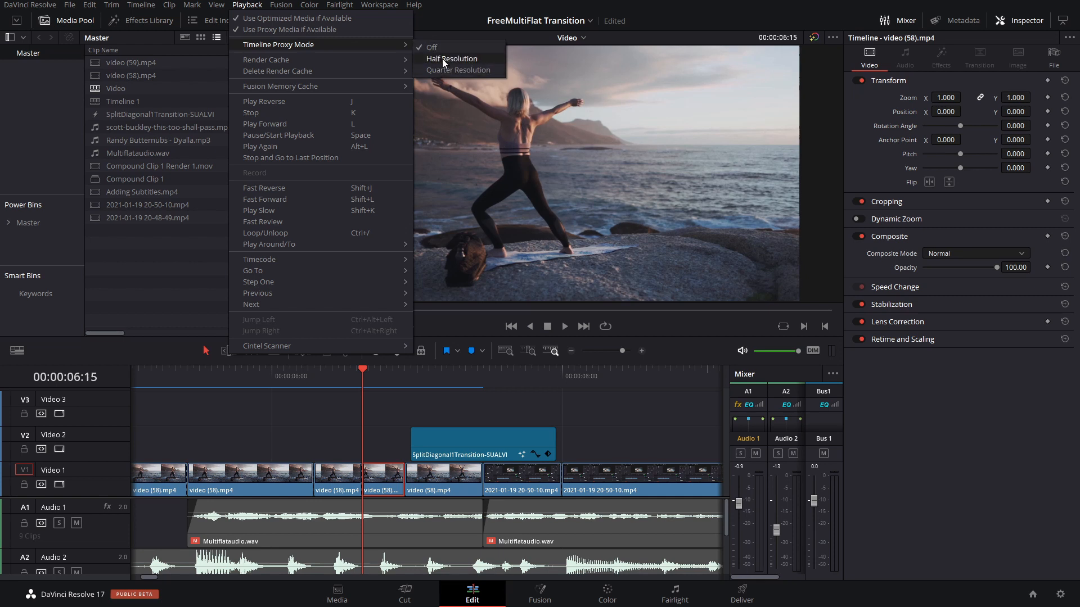
click(246, 5)
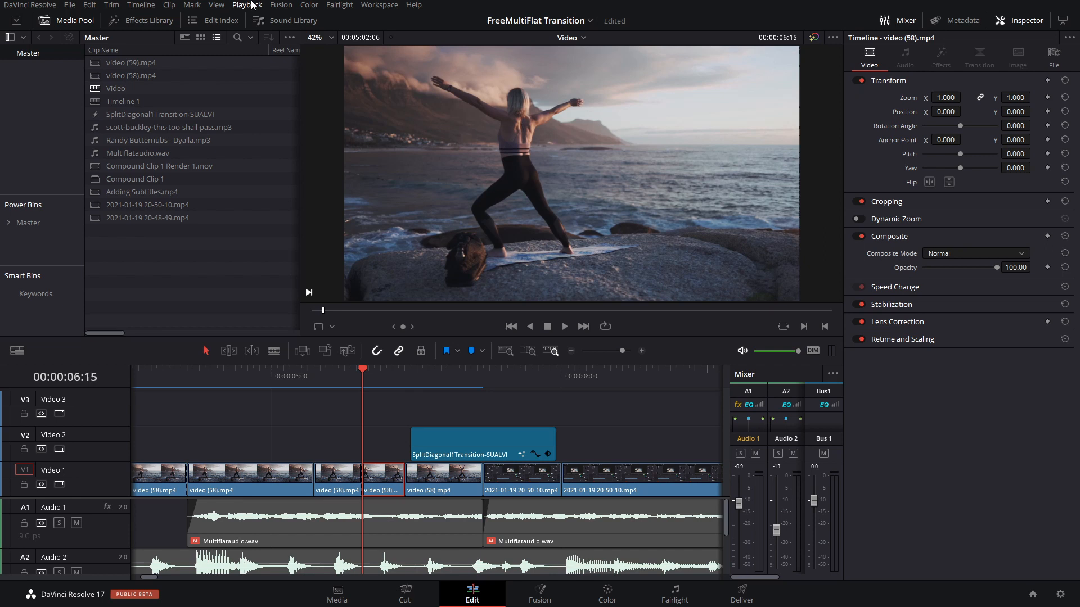
click(247, 4)
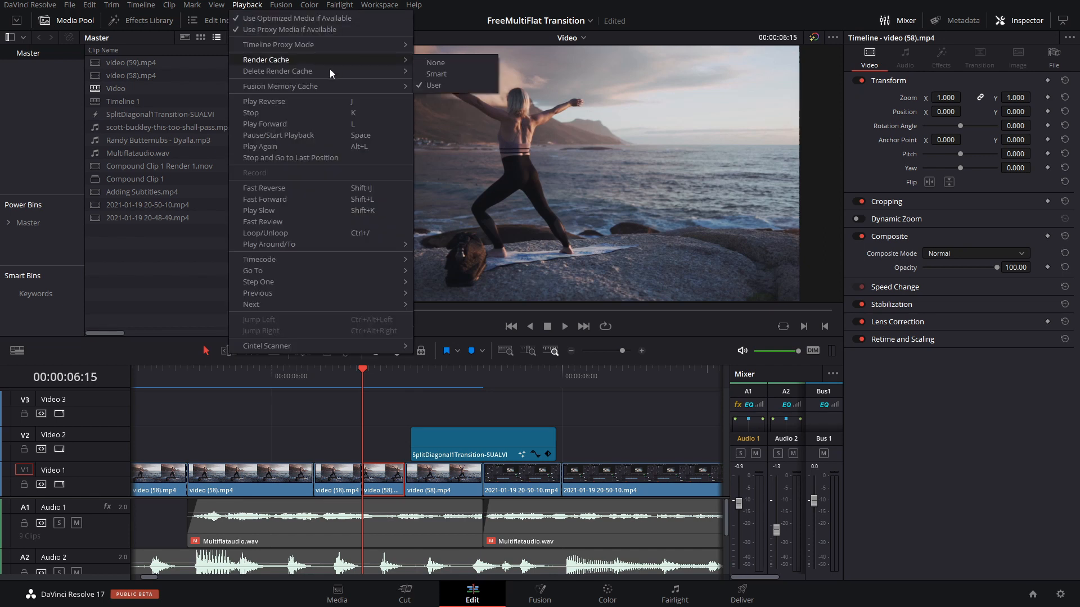
mouse_move(308, 61)
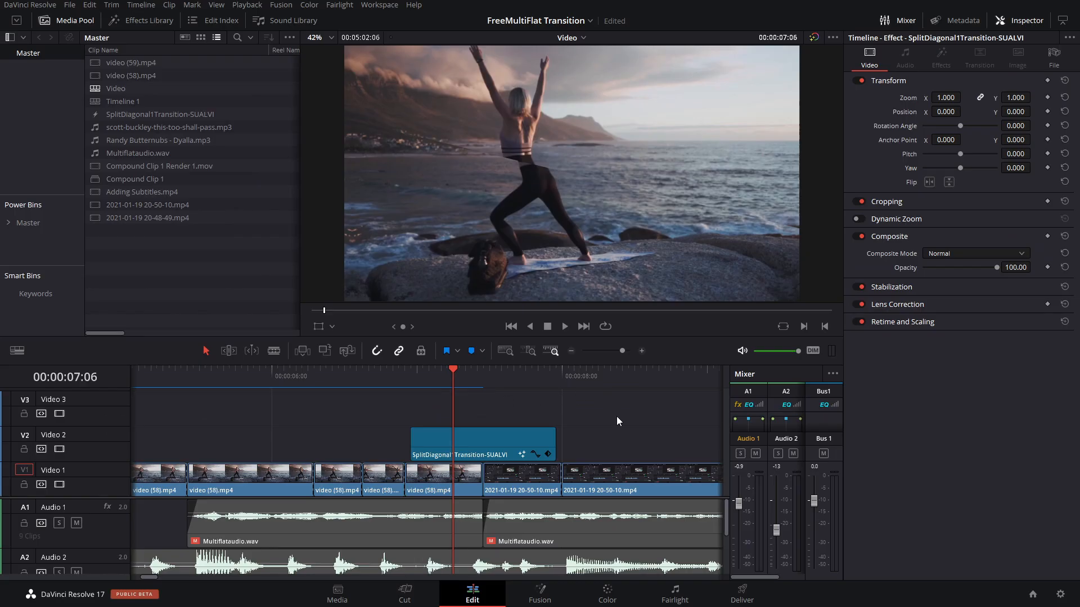
Step: Select the SplitDiagonal1Transition effect clip on the upper video track
click(474, 441)
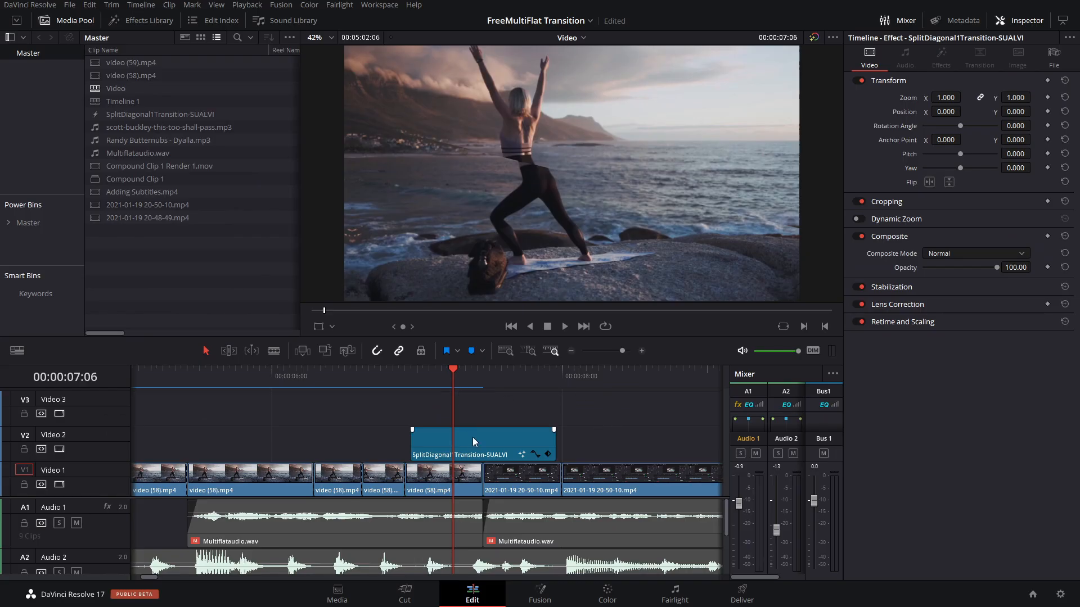
click(482, 442)
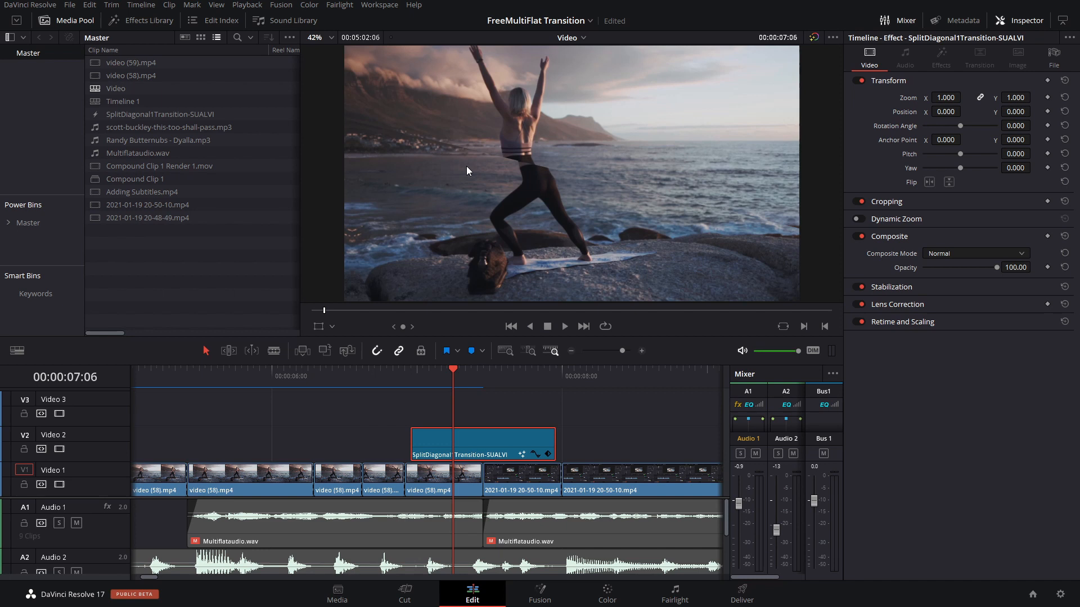
mouse_move(507, 471)
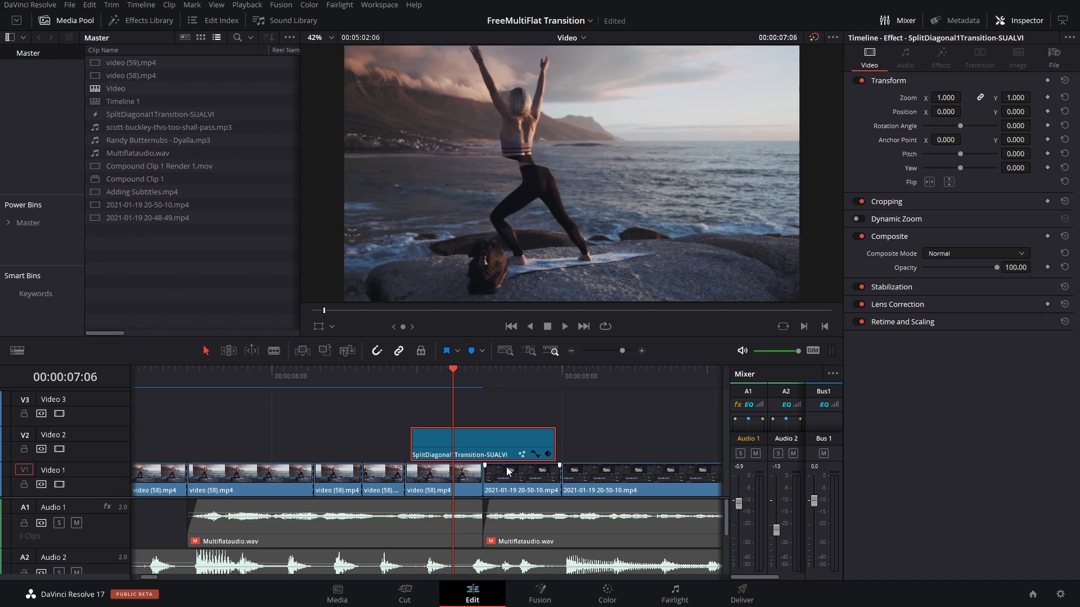
mouse_move(523, 418)
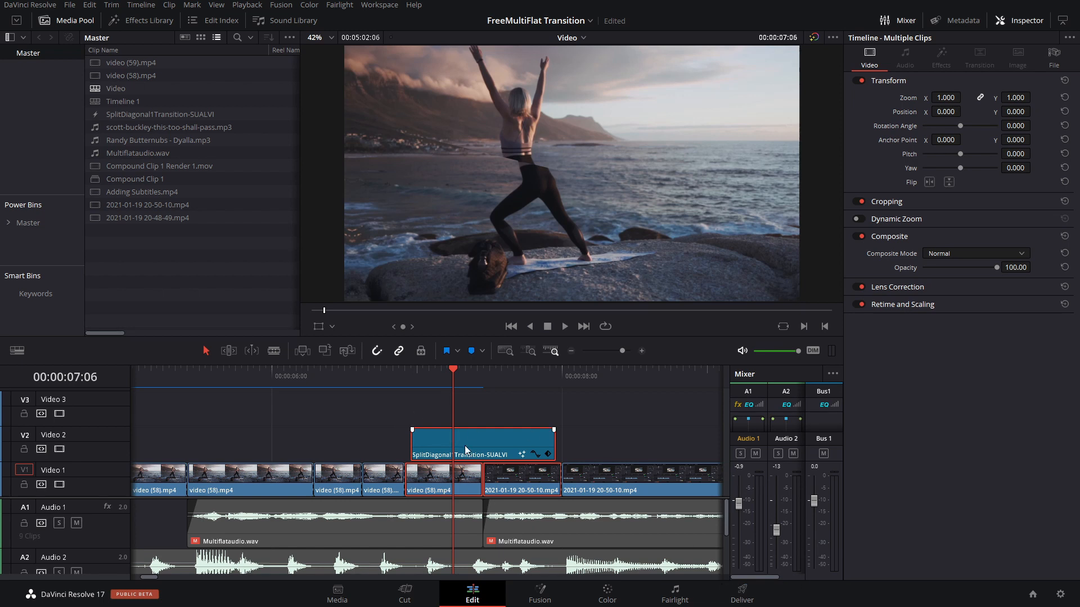
mouse_move(489, 450)
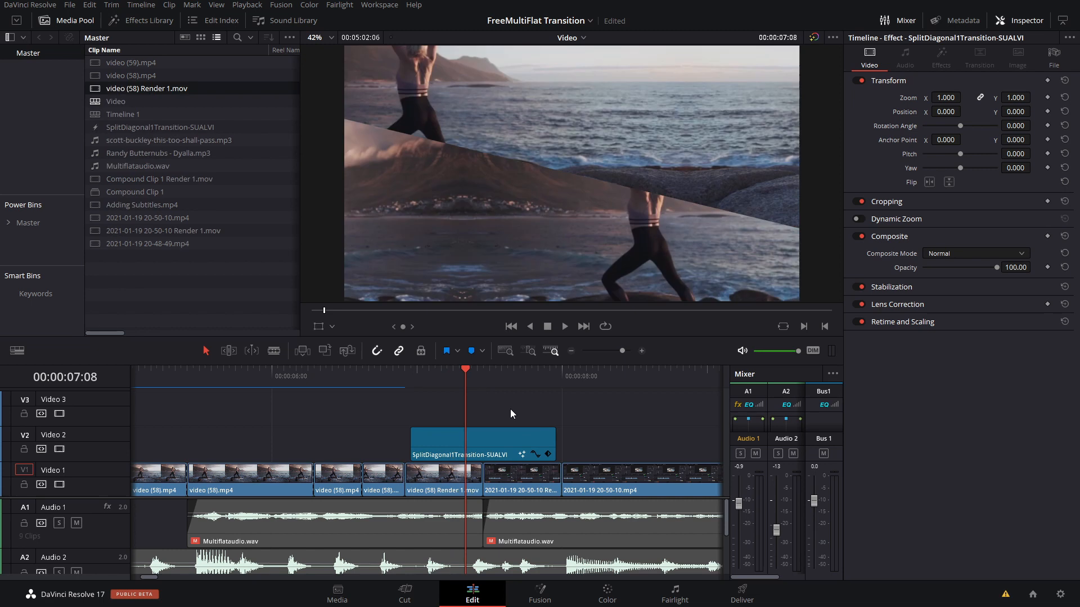
Step: Select the transition with both Render 1 clips beneath it and bring up their actions
click(521, 477)
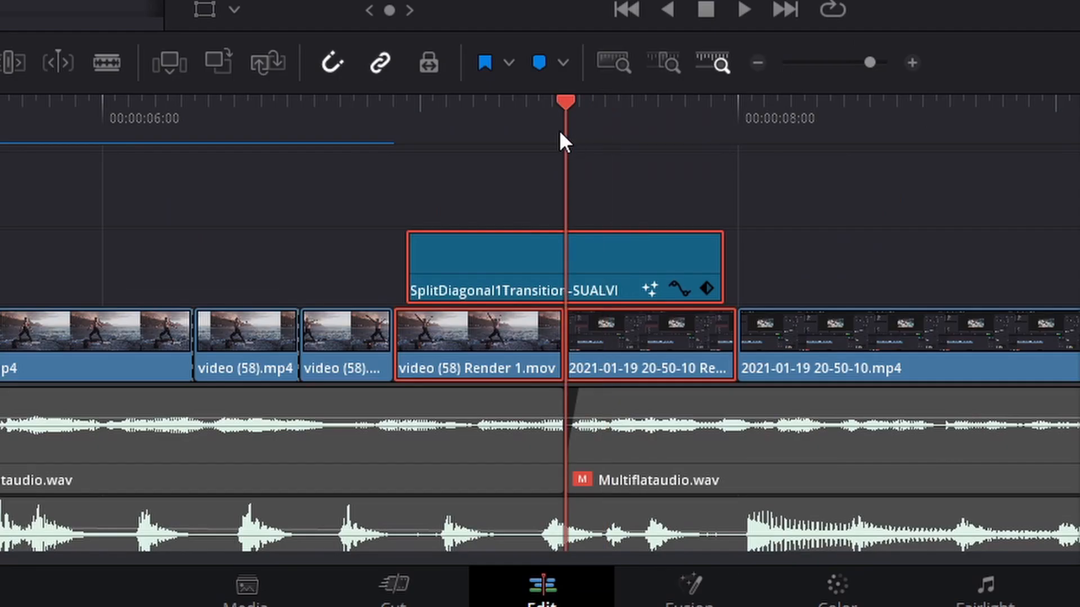
right_click(648, 338)
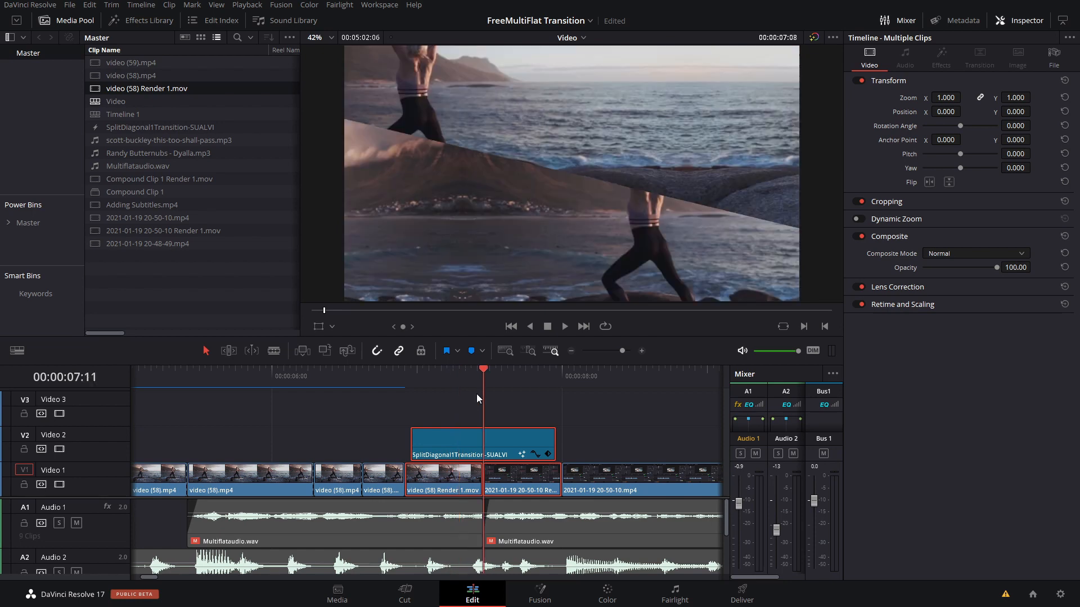
Step: Create Compound Clip 2 from the transition and its two rendered clips, keeping the default name
right_click(444, 481)
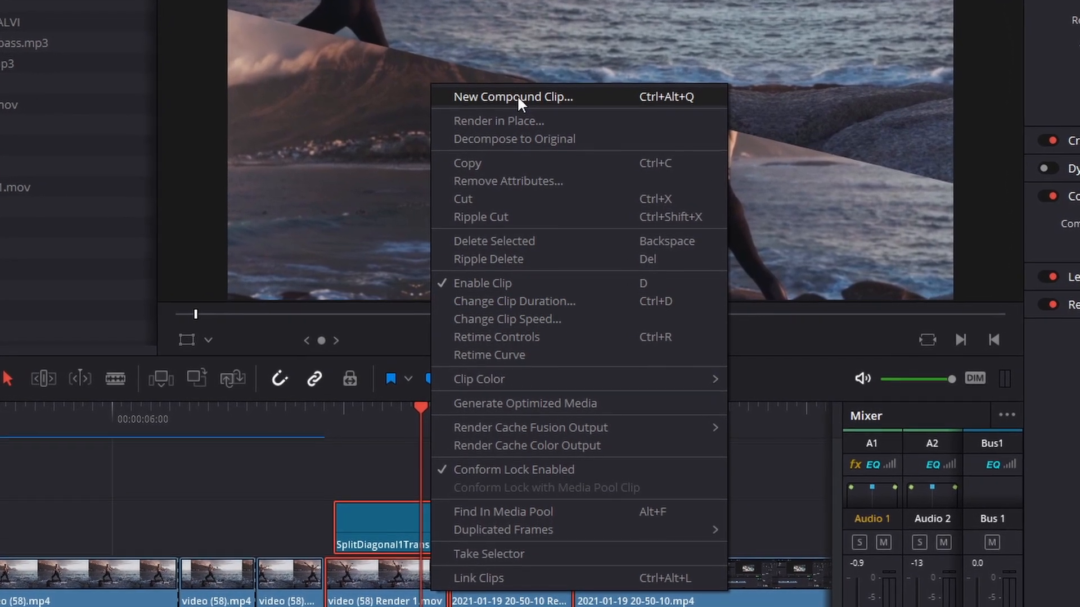
click(513, 96)
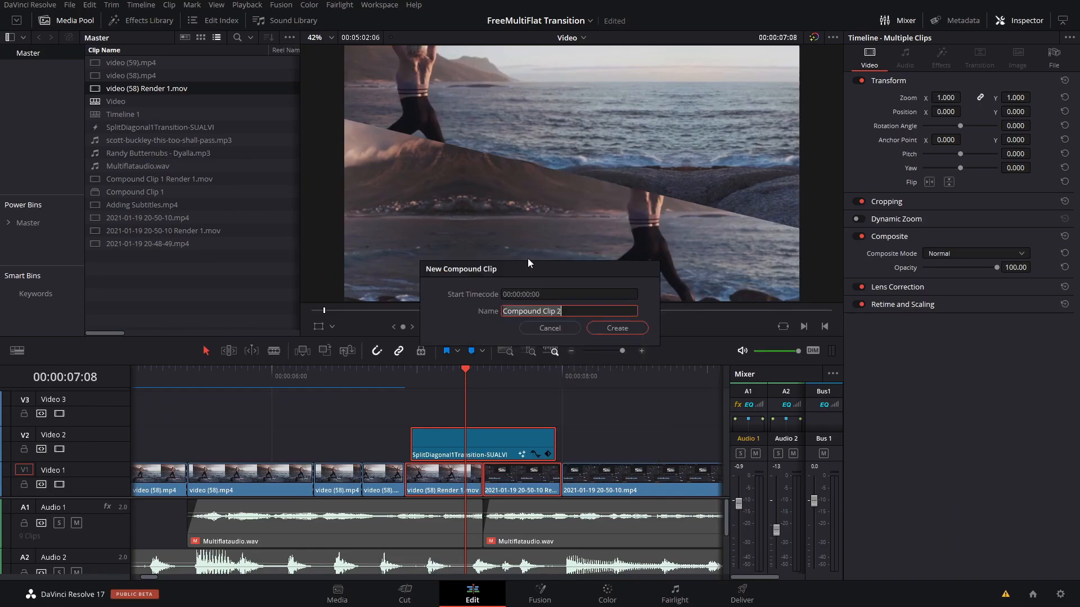
click(615, 327)
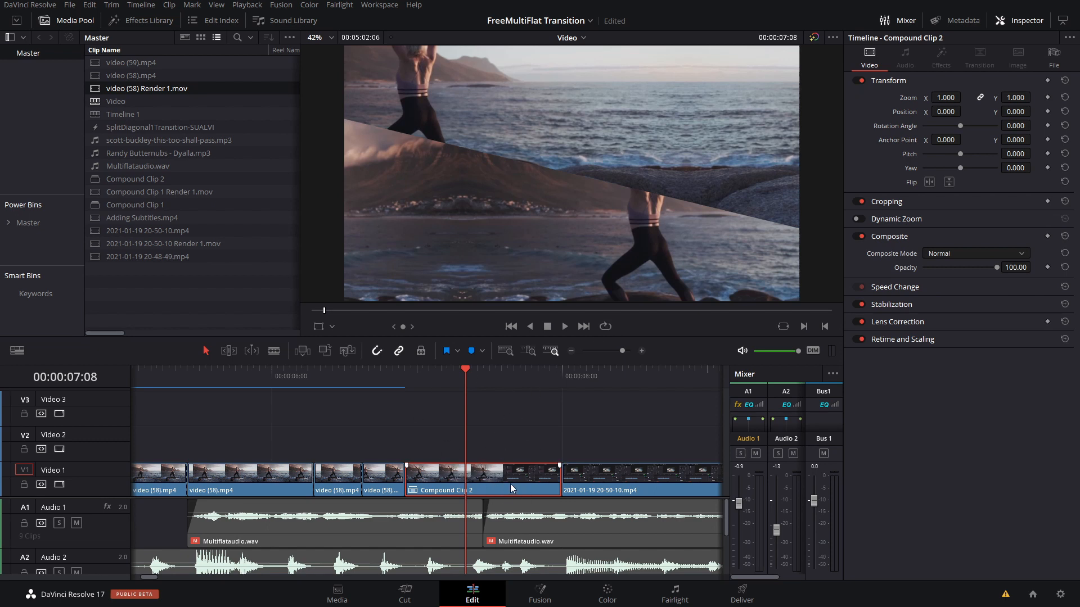
Step: Start Render in Place for Compound Clip 2 as MP4/H.264 with video effects included
right_click(511, 487)
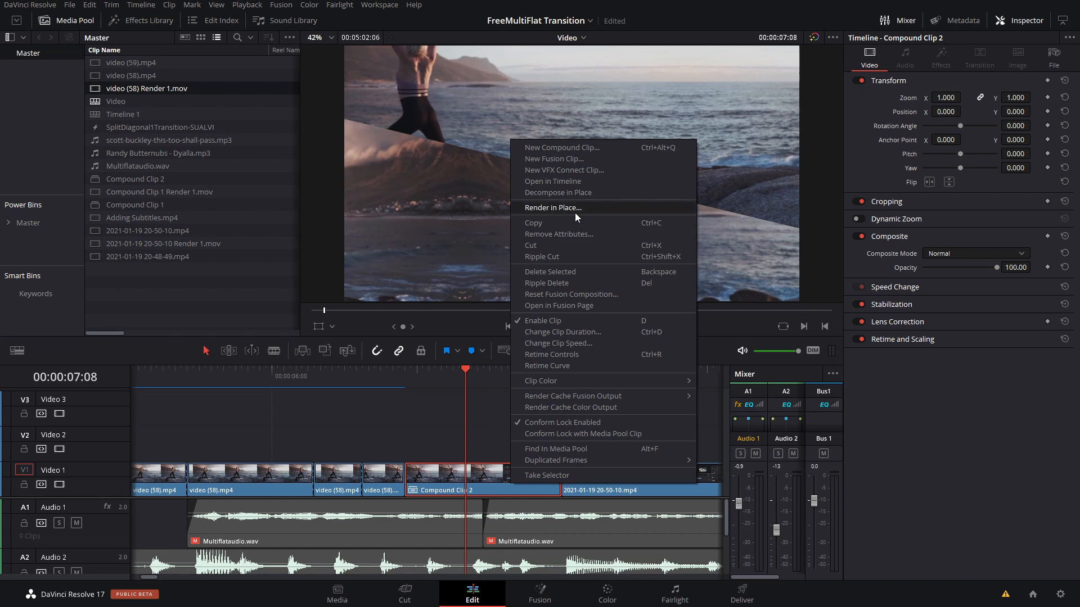
click(553, 207)
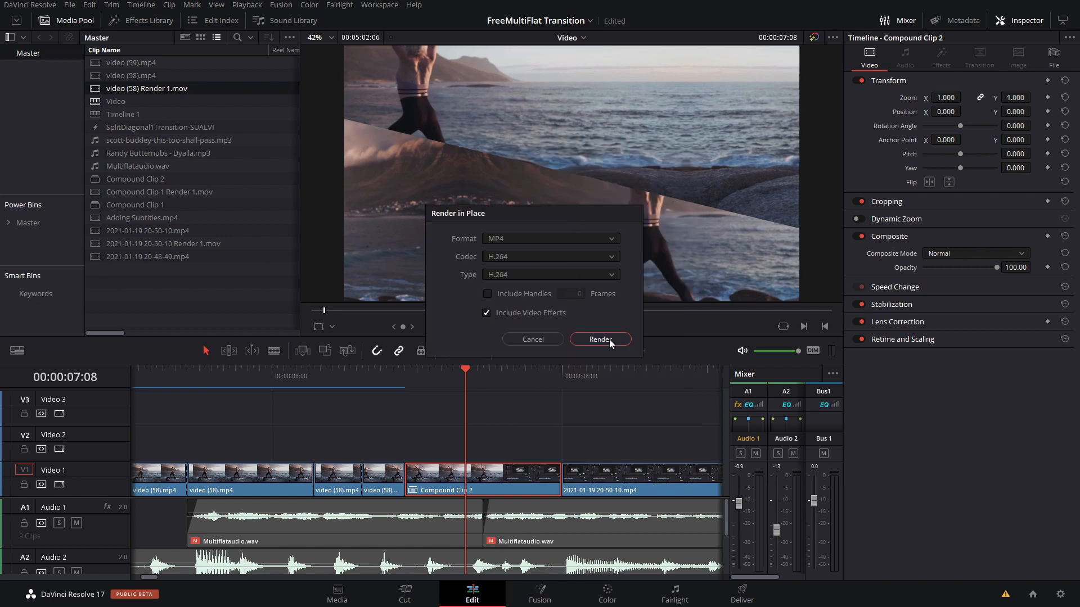
mouse_move(533, 320)
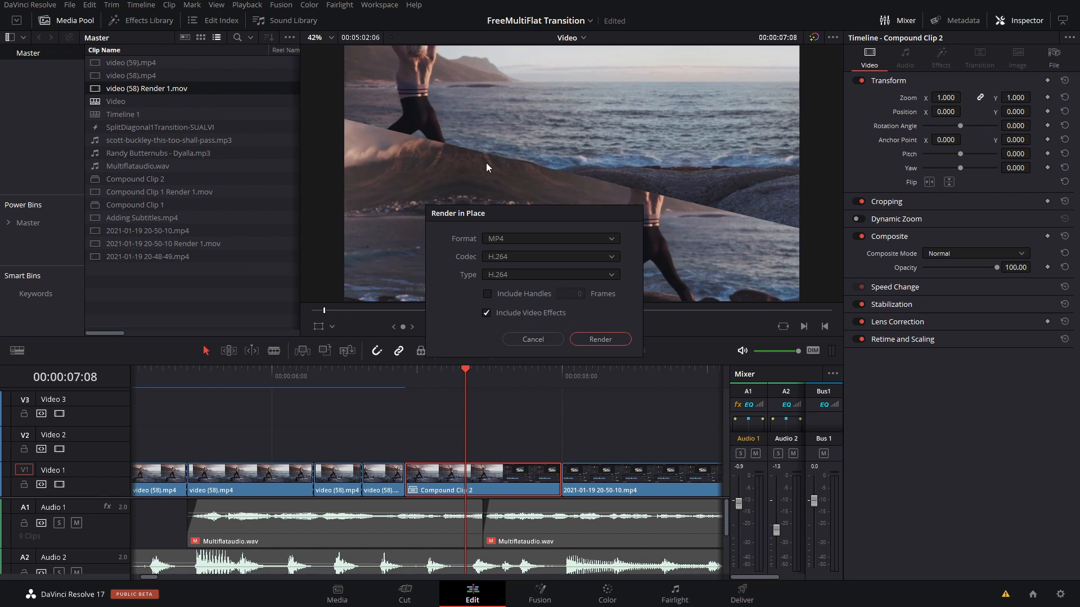
mouse_move(591, 171)
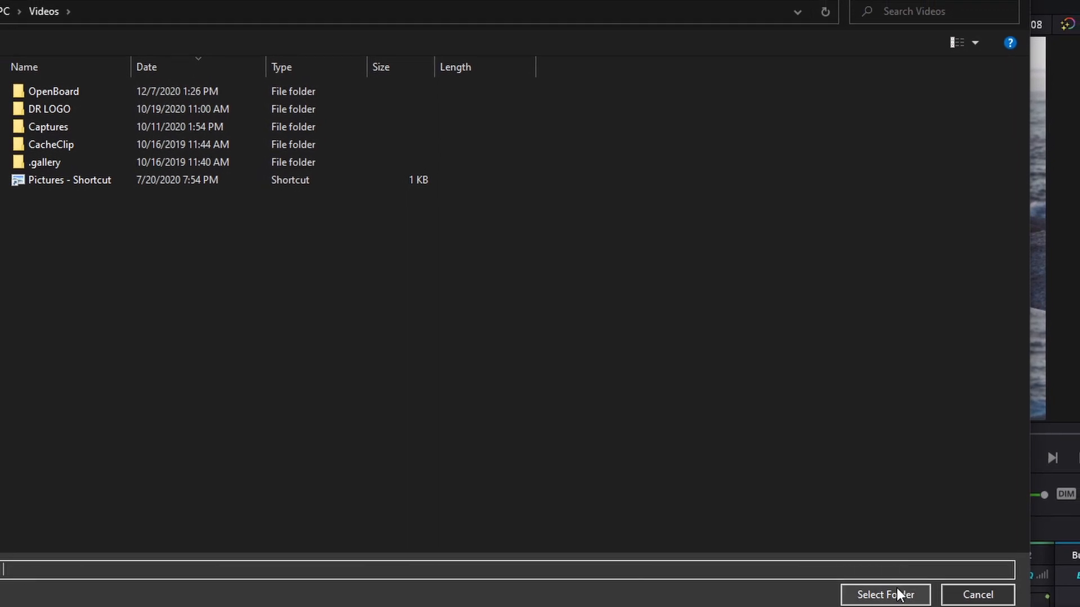
Step: Confirm the Videos folder so the render produces Compound Clip 2 Render 1.mov on the timeline
click(887, 595)
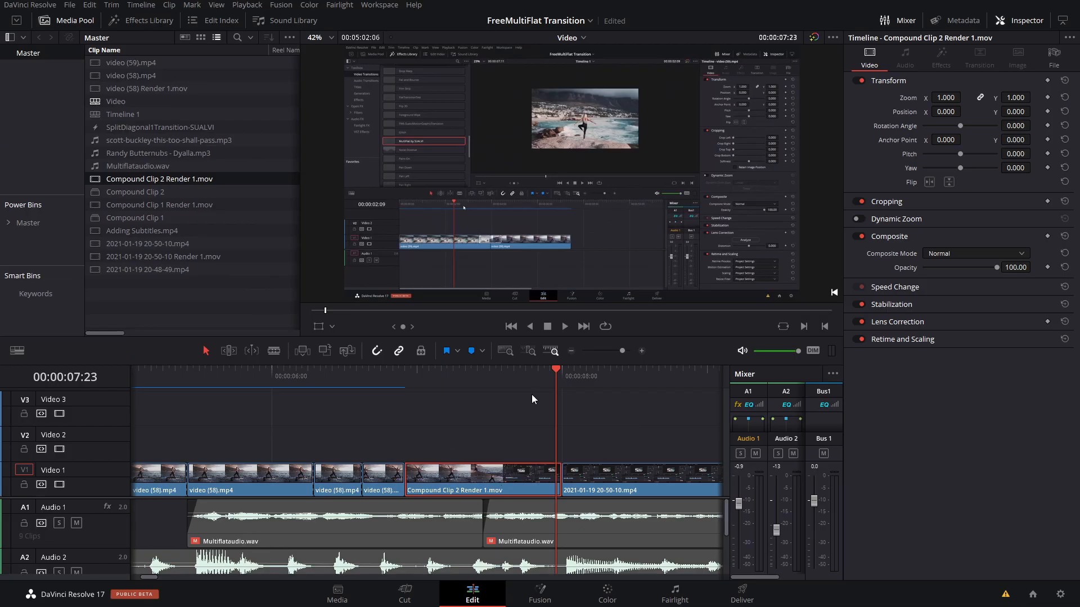
mouse_move(587, 429)
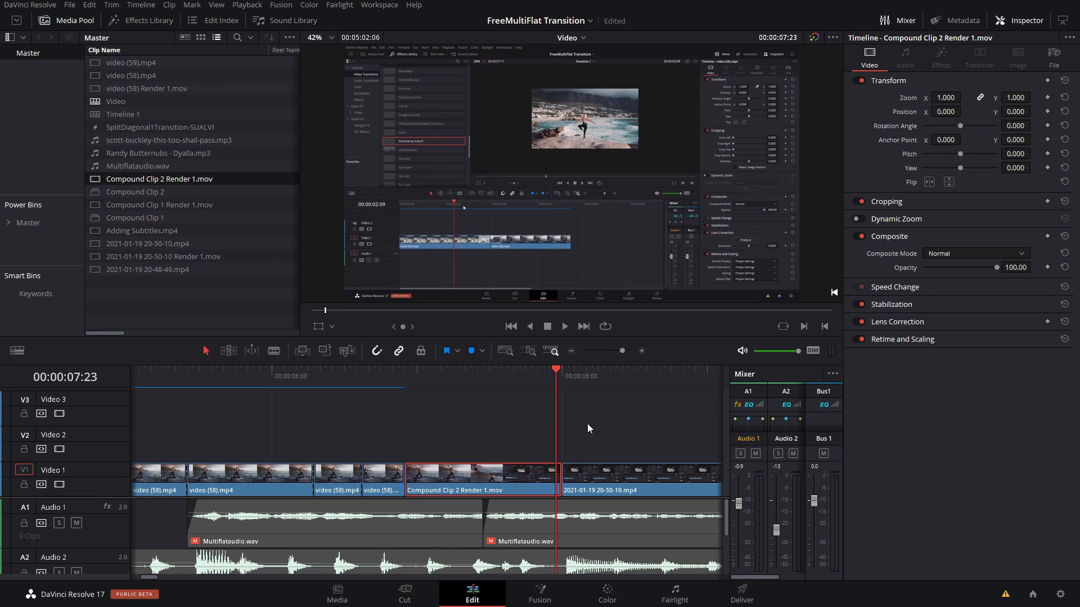
mouse_move(416, 382)
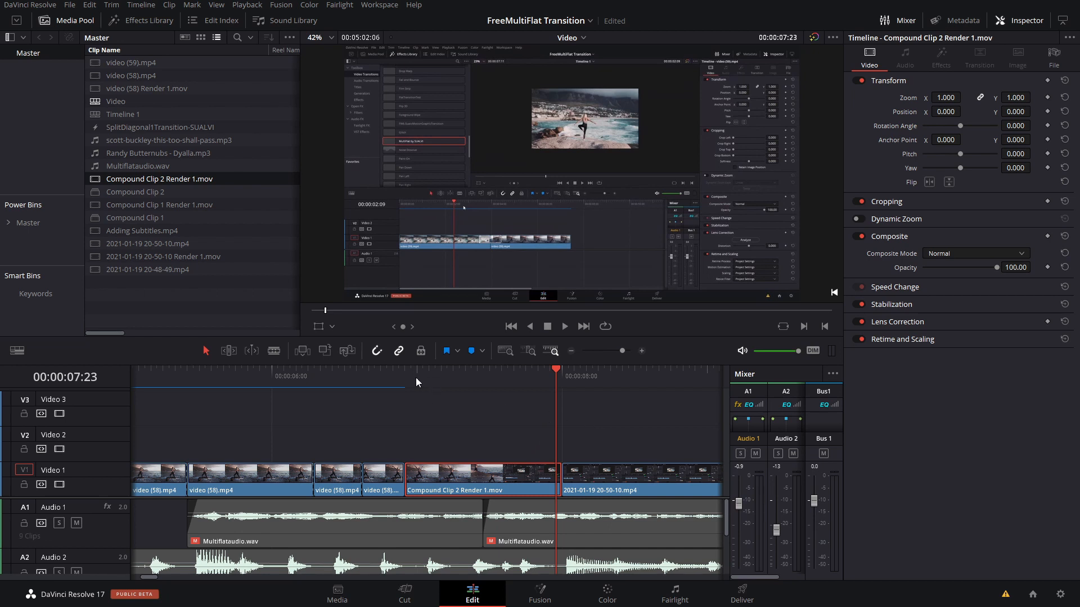